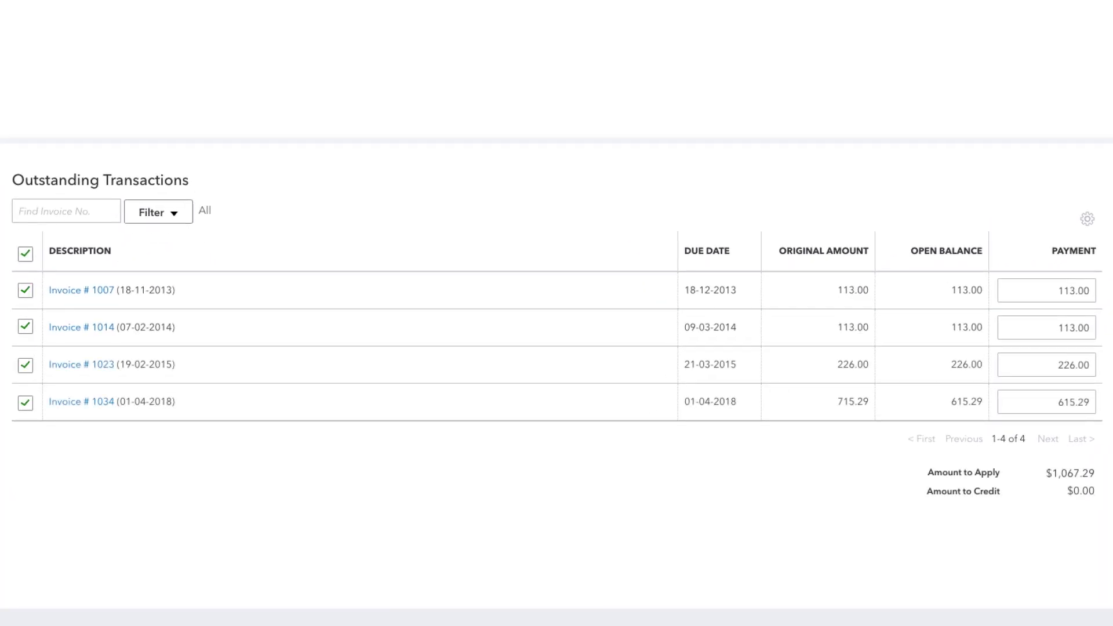
Scroll through invoice 1034's line items down to the $615.29 balance due
{"action": "scroll", "scroll_direction": "down", "scroll_amount": 3}
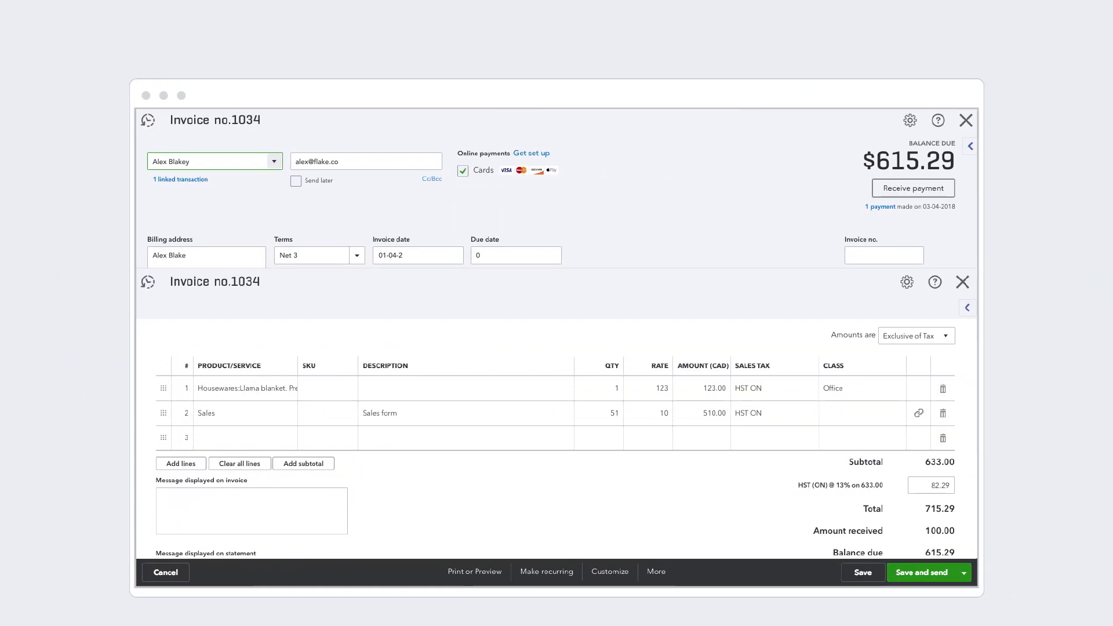
{"action": "scroll", "scroll_direction": "down", "scroll_amount": 3}
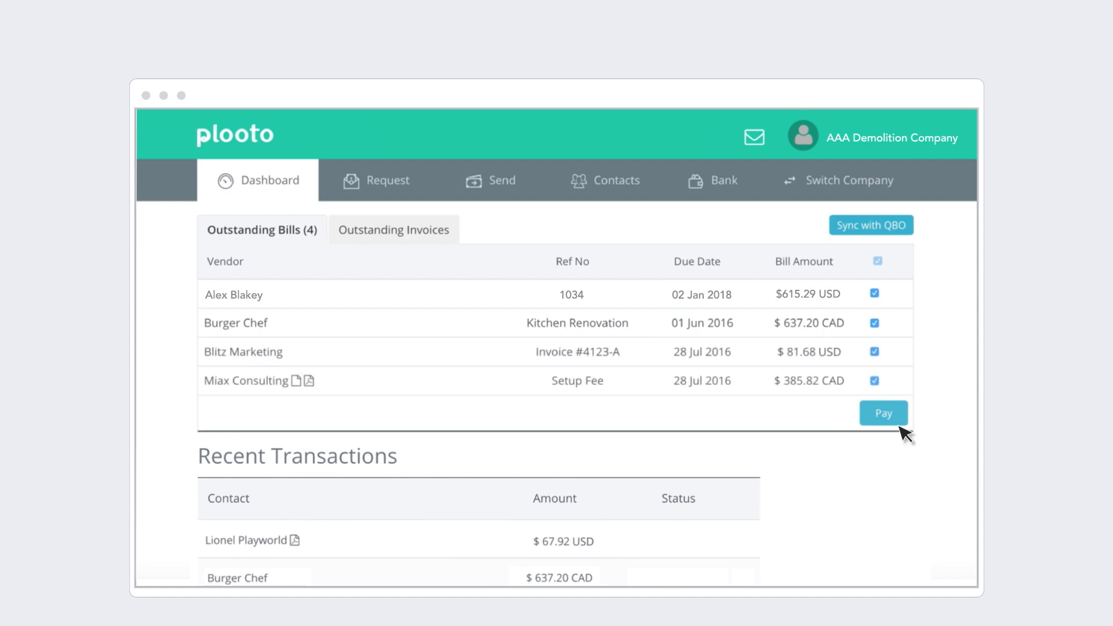
{"action": "scroll", "scroll_direction": "down", "scroll_amount": 3}
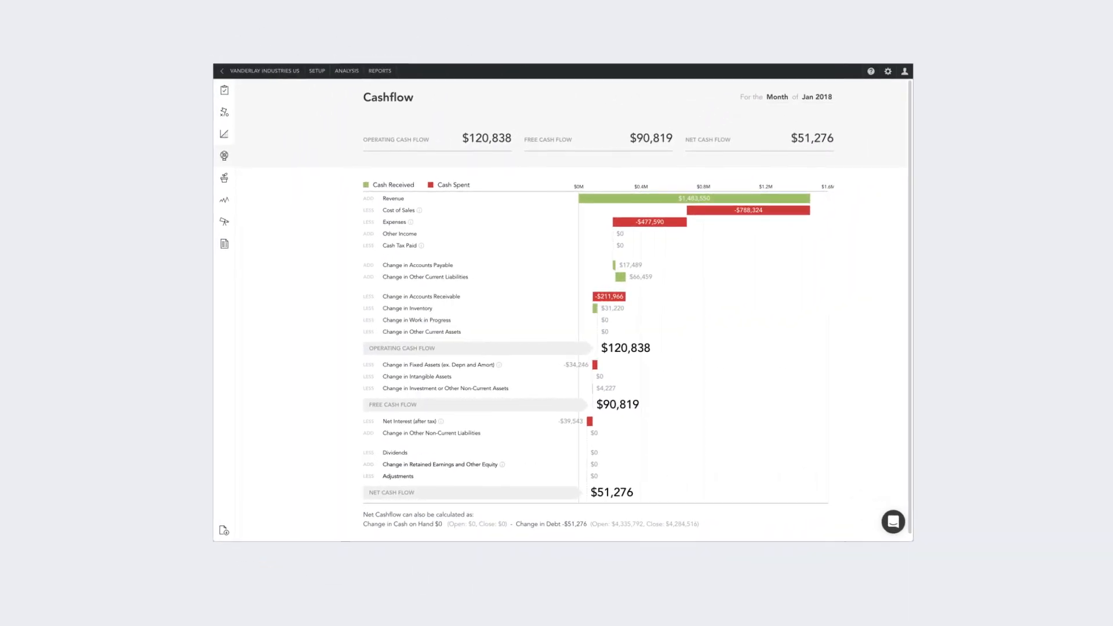
Review the January 2018 cashflow report, then sort company revenue comparison by region
{"action": "scroll", "scroll_direction": "down", "scroll_amount": 3}
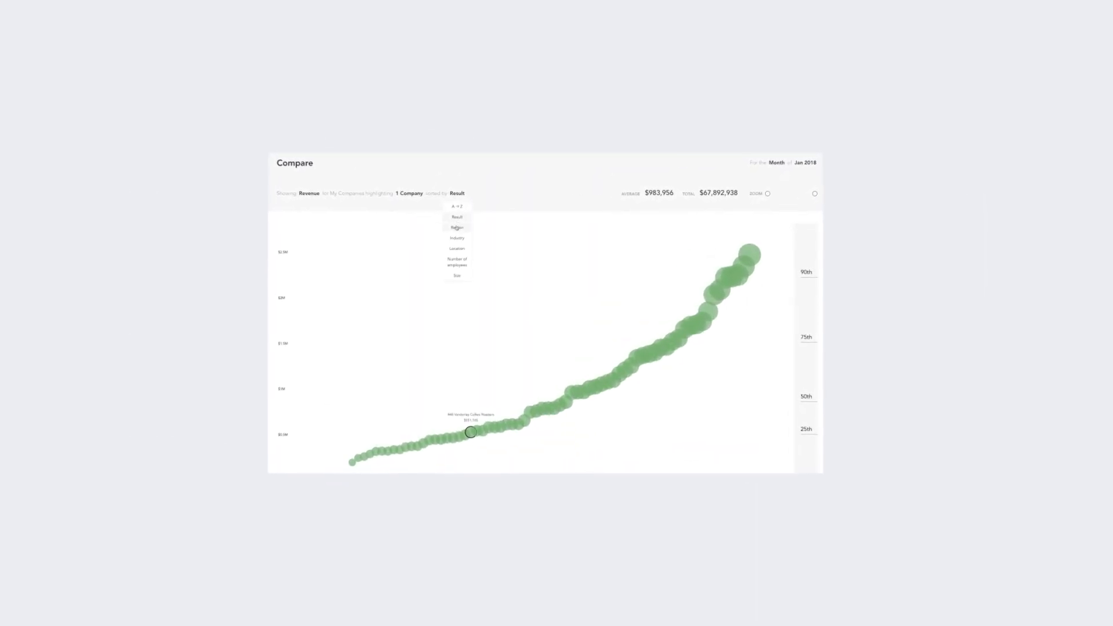
{"action": "left_click", "coordinate": [457, 227]}
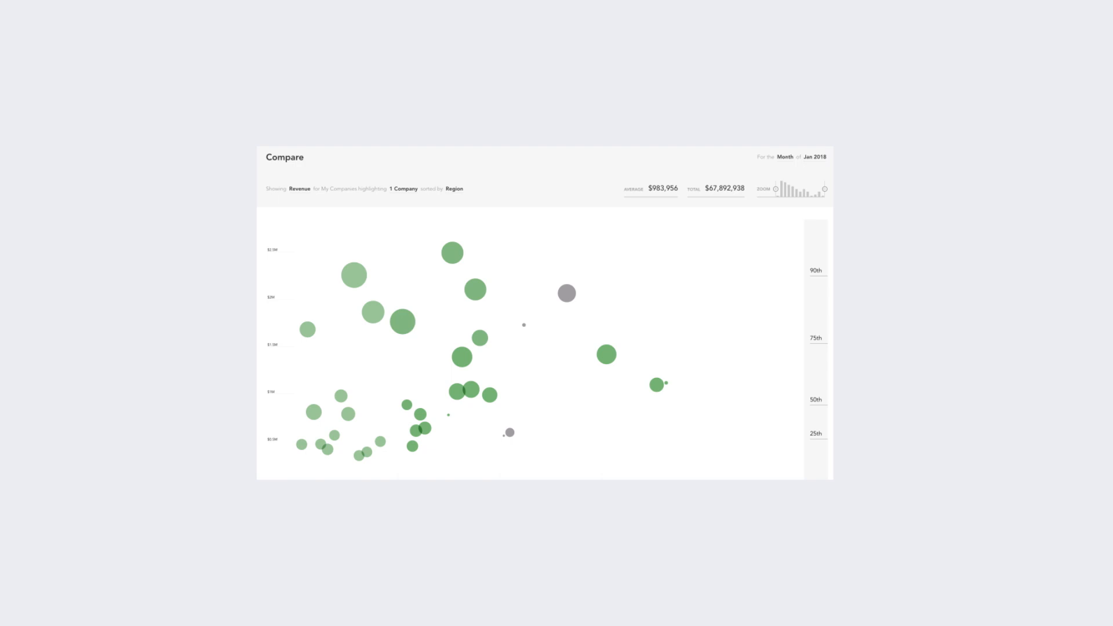